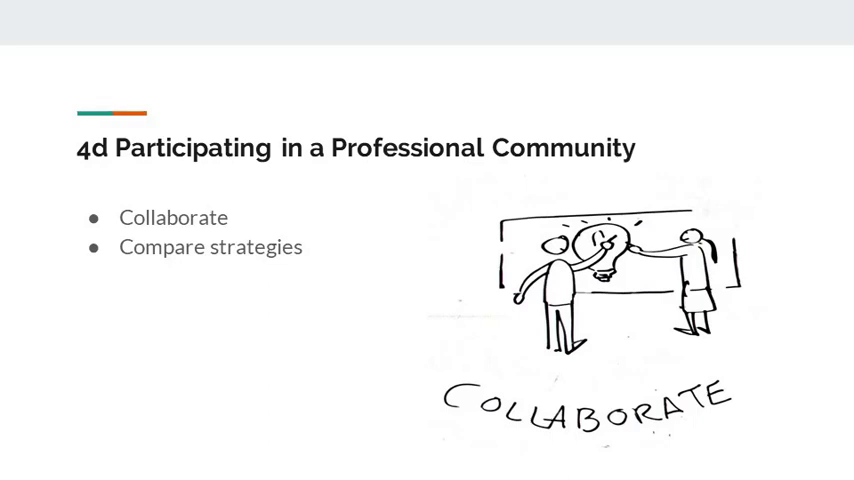
- Advance the slideshow from the 4d collaboration slide to '4e Growing and Developing Professionally'
key(Right)
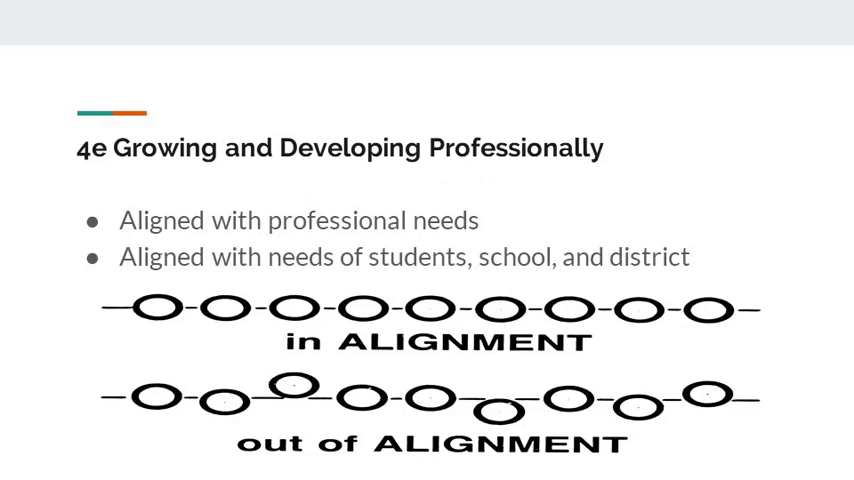